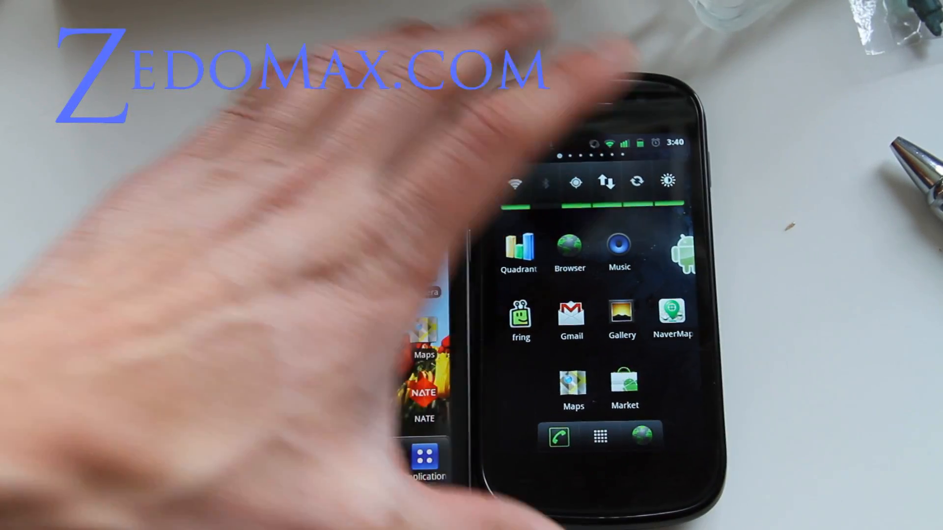
mouse_move(240, 240)
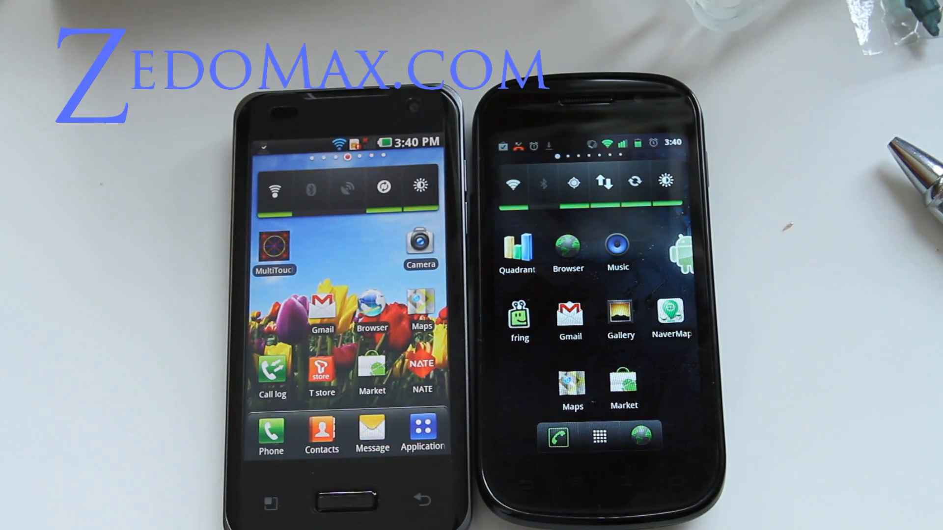